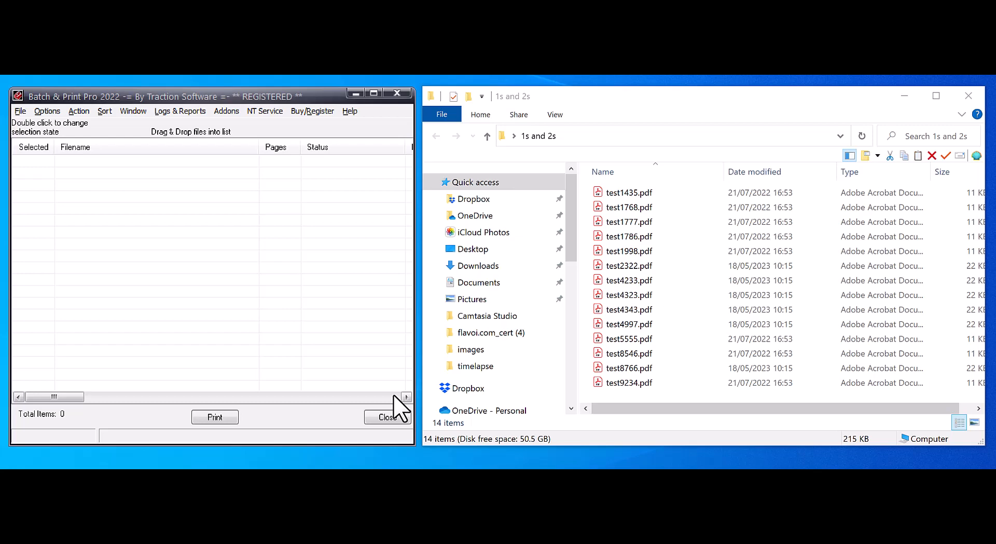
{"action": "mouse_move", "coordinate": [724, 96]}
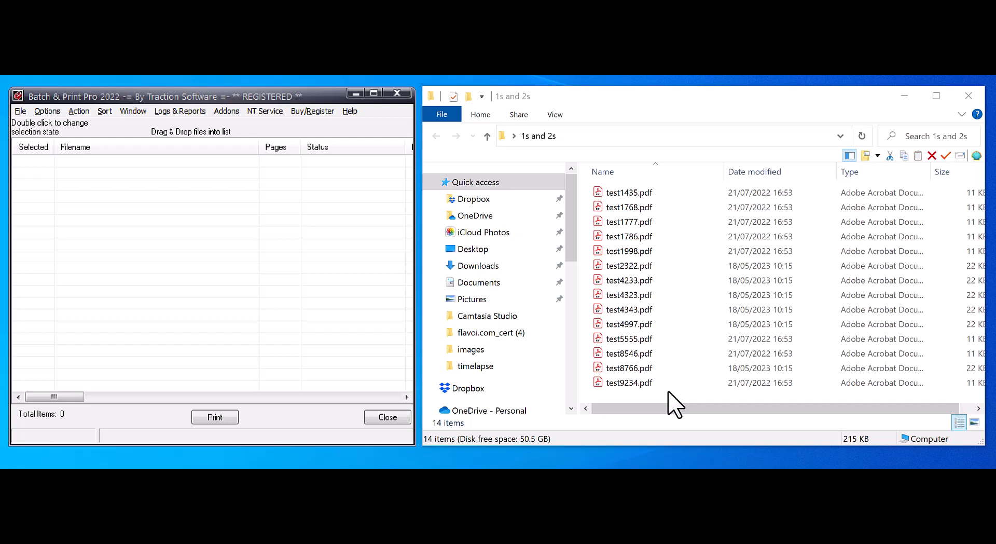
{"action": "mouse_move", "coordinate": [666, 258]}
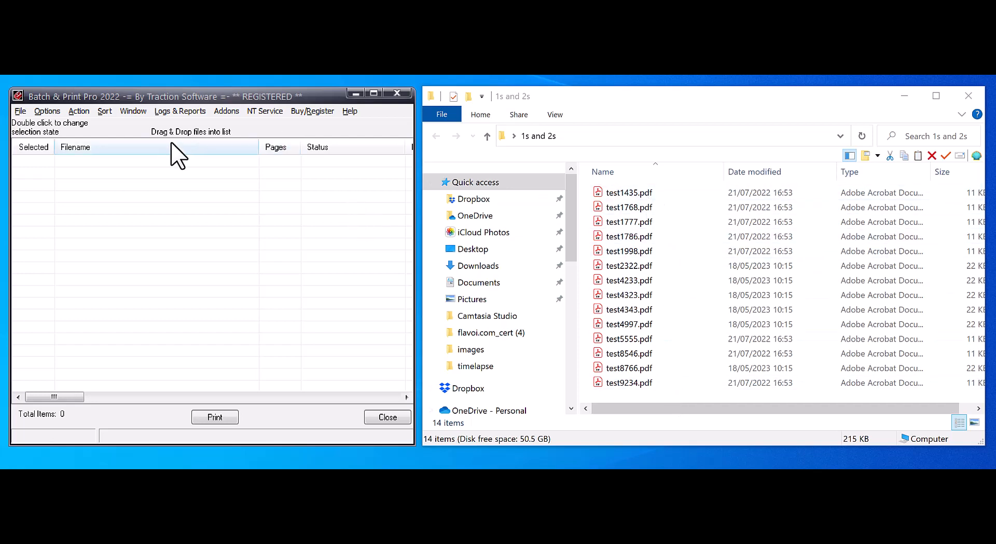
{"action": "mouse_move", "coordinate": [150, 111]}
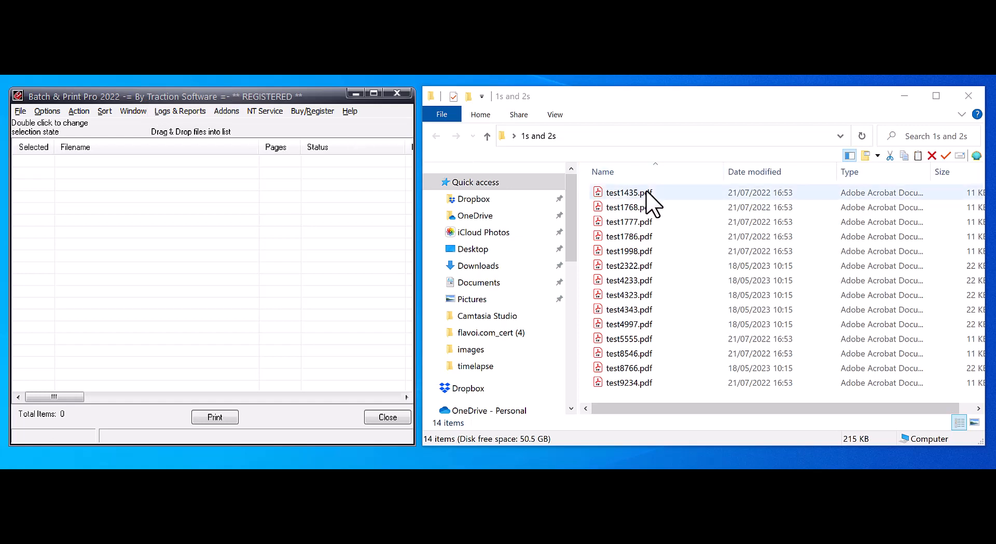
Step: Drag all fourteen PDFs from the Explorer folder into the print list
{"action": "left_click", "coordinate": [629, 192]}
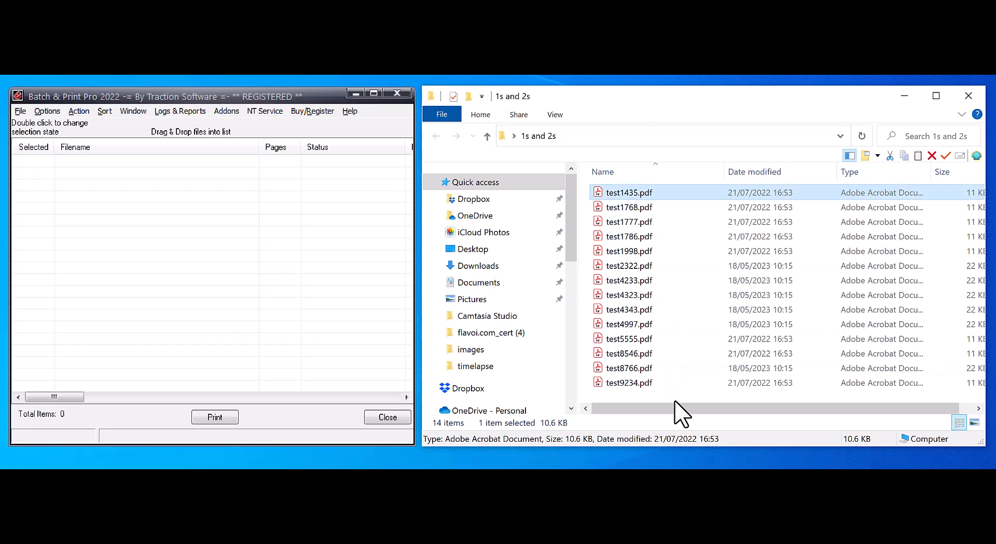
{"action": "left_click_drag", "start_coordinate": [629, 192], "coordinate": [248, 248]}
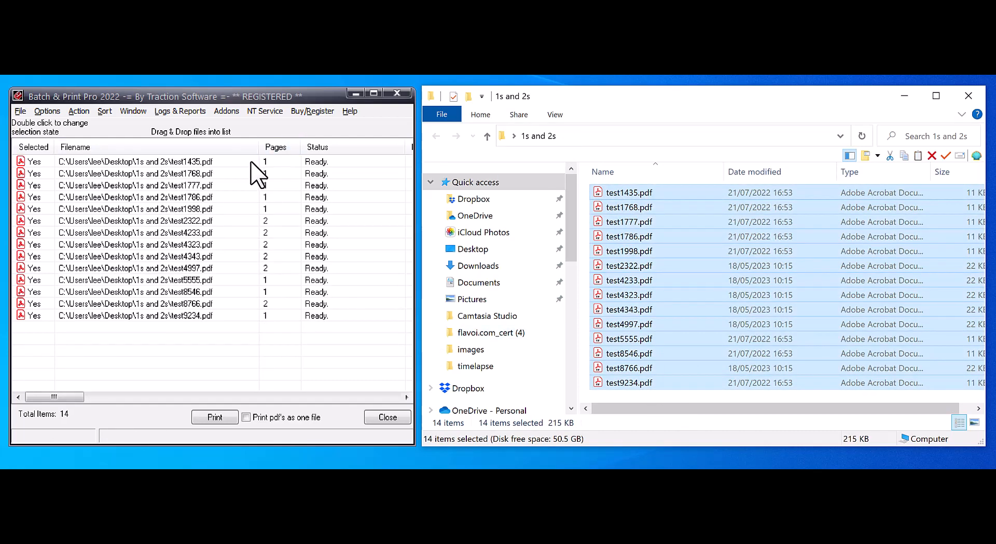
{"action": "mouse_move", "coordinate": [288, 250]}
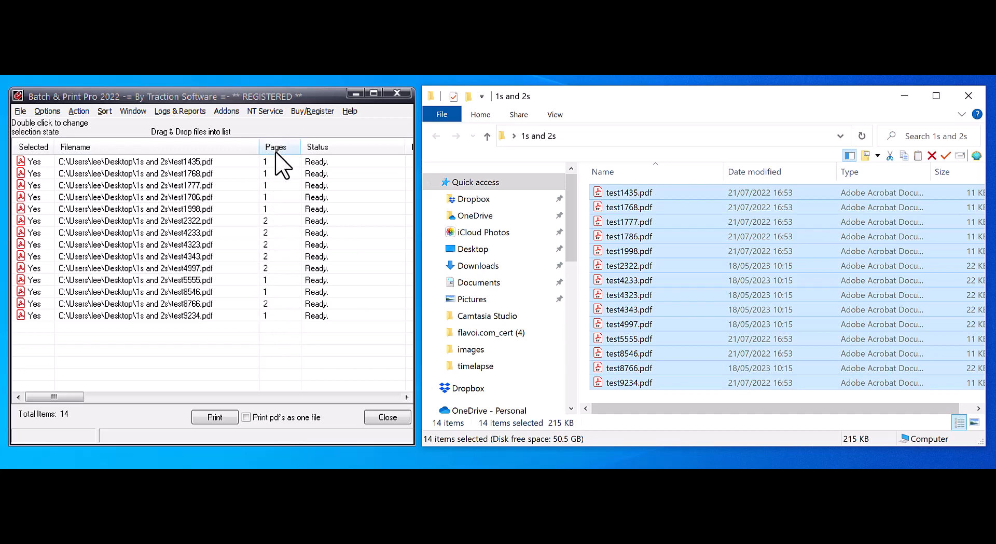
Step: Sort the list by the Pages column ascending so one-page files come first
{"action": "left_click", "coordinate": [276, 146]}
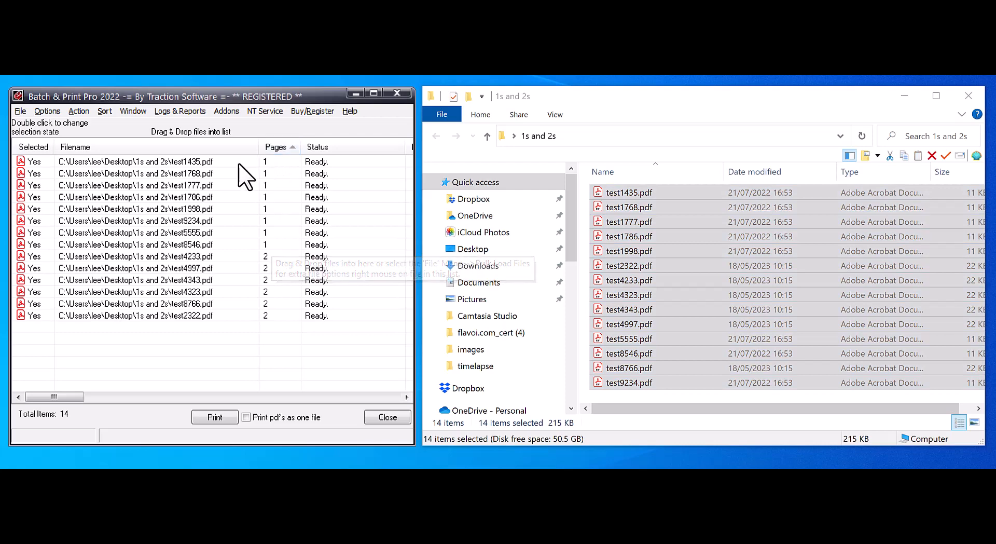
{"action": "mouse_move", "coordinate": [276, 273]}
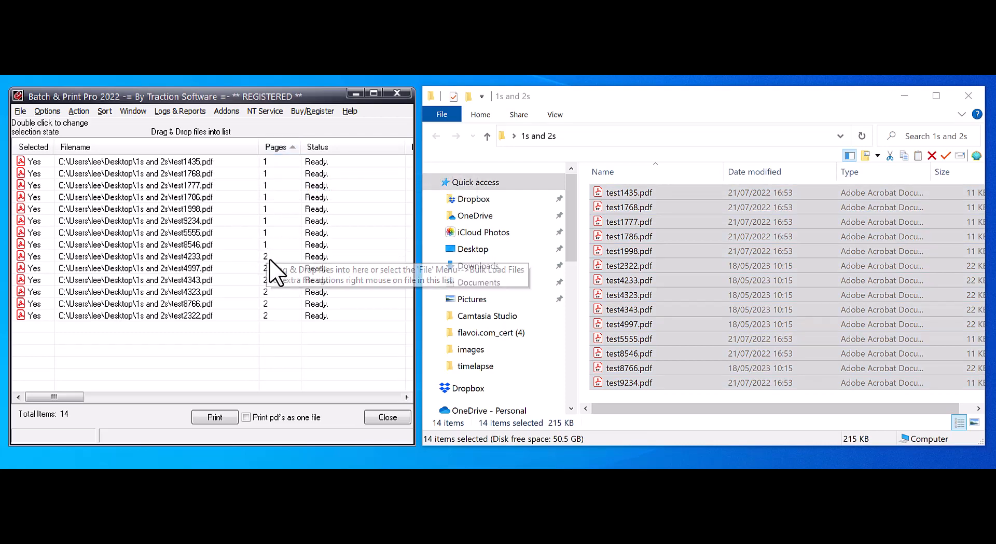
{"action": "left_click", "coordinate": [276, 147]}
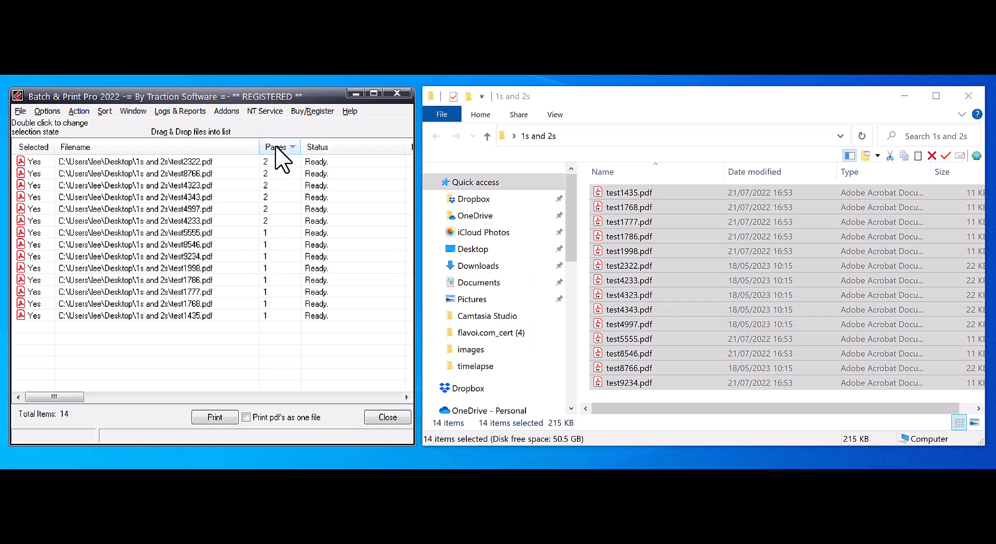
{"action": "mouse_move", "coordinate": [290, 158]}
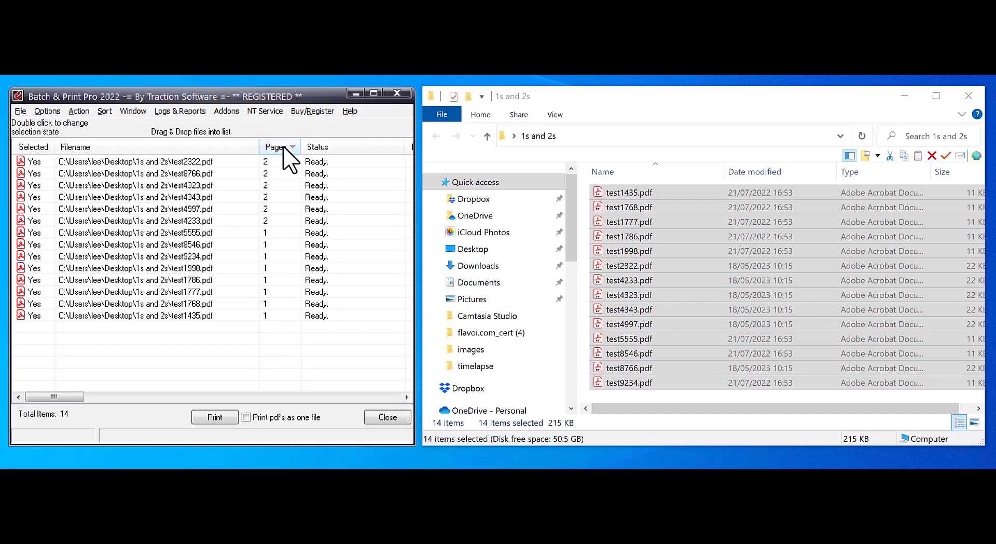
{"action": "left_click", "coordinate": [276, 146]}
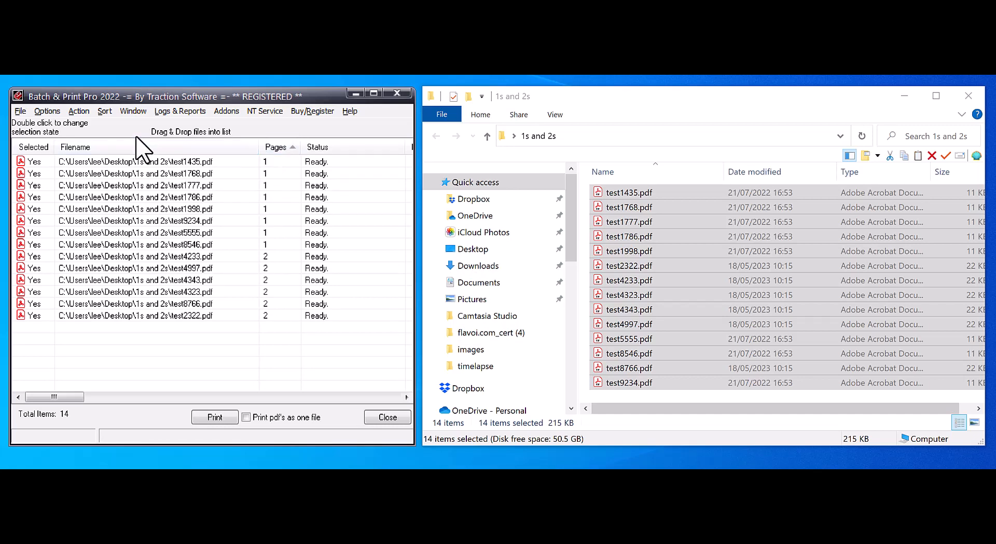
{"action": "left_click", "coordinate": [103, 111]}
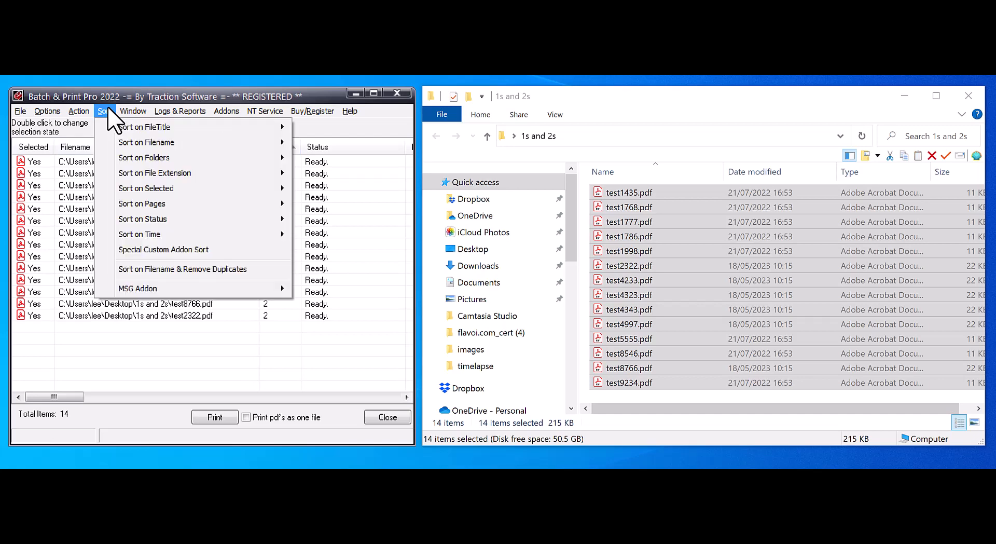
{"action": "left_click", "coordinate": [141, 203]}
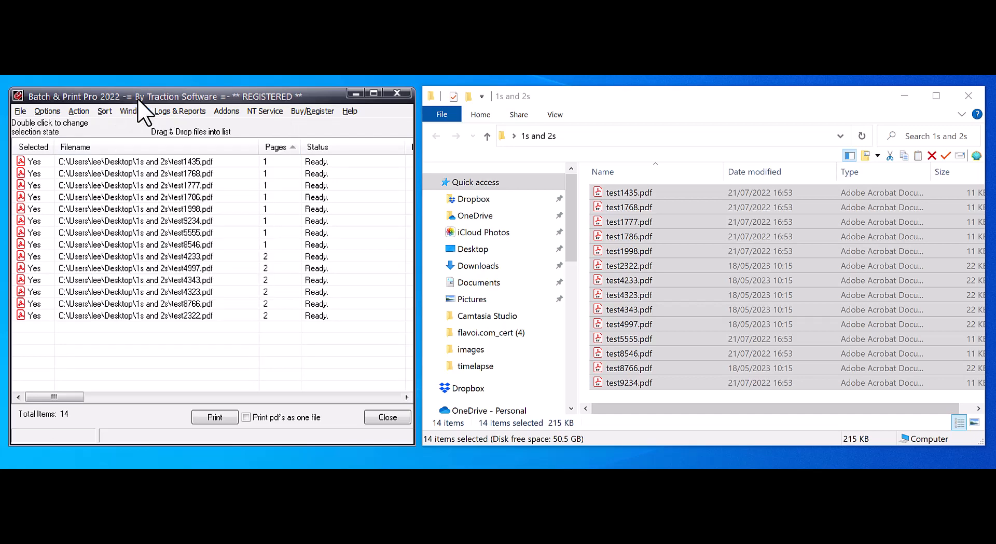
{"action": "mouse_move", "coordinate": [257, 306]}
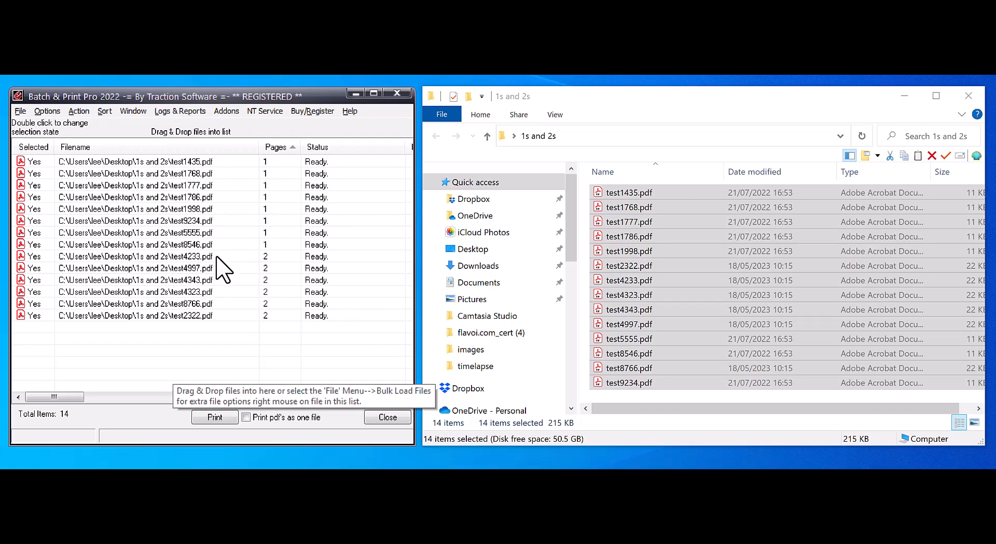
Step: Set the six selected two-page rows to 'No' so only one-page files print
{"action": "left_click", "coordinate": [135, 256]}
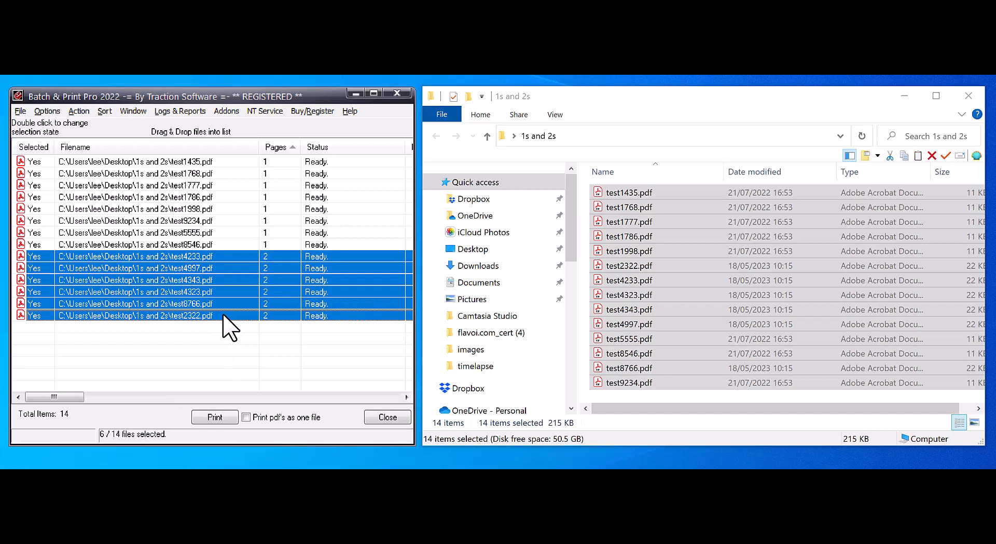
{"action": "mouse_move", "coordinate": [235, 330]}
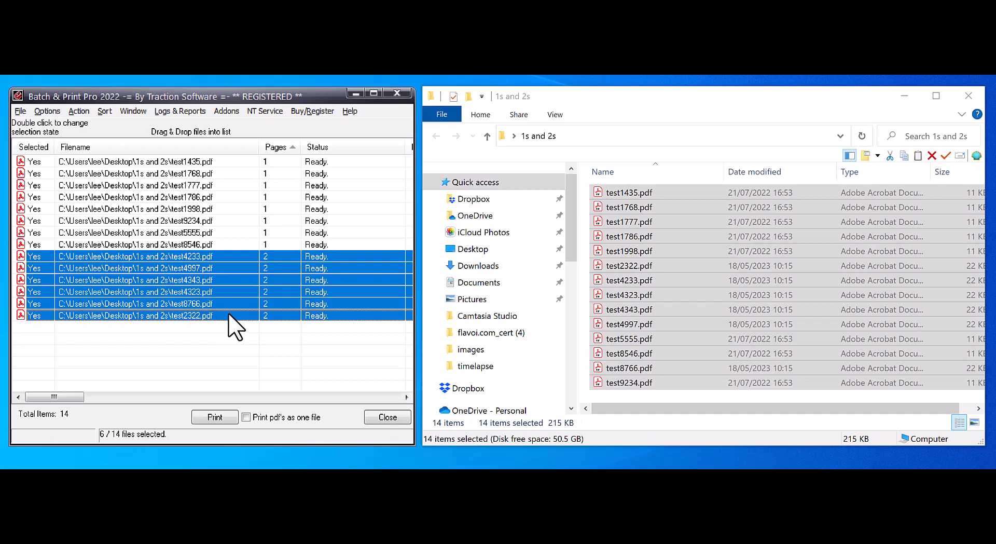
{"action": "mouse_move", "coordinate": [41, 266]}
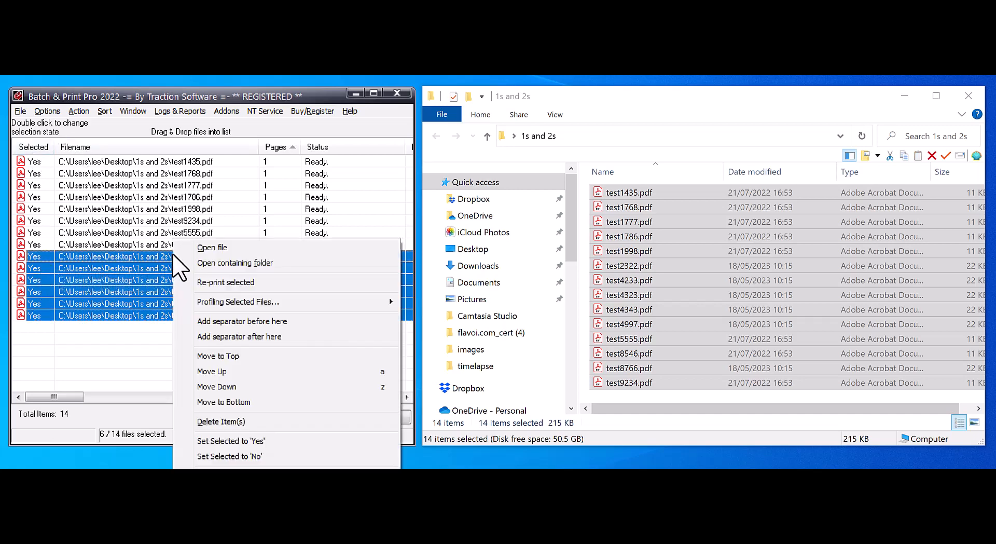
{"action": "left_click", "coordinate": [230, 455]}
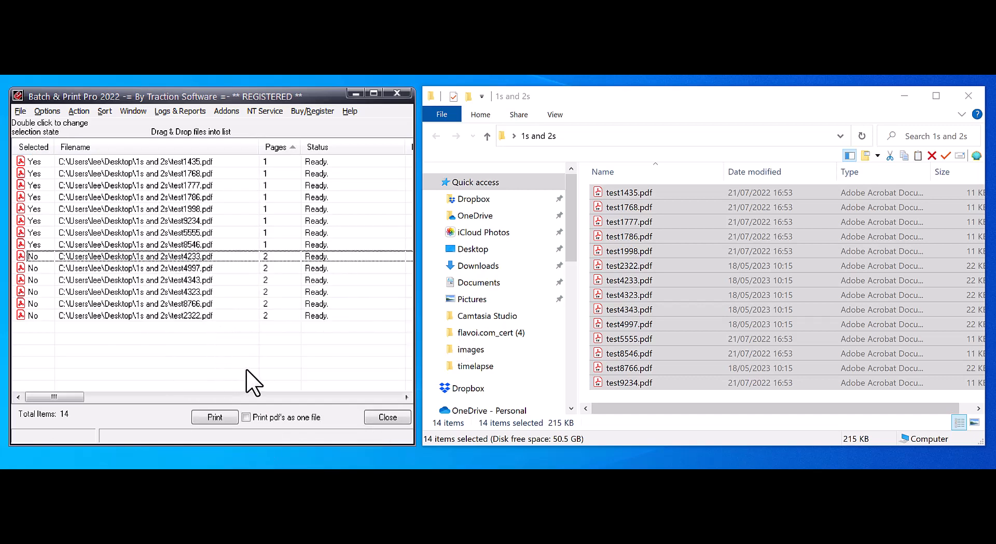
Step: Confirm the Xerox printer setup and print the eight one-page files marked Yes
{"action": "left_click", "coordinate": [19, 111]}
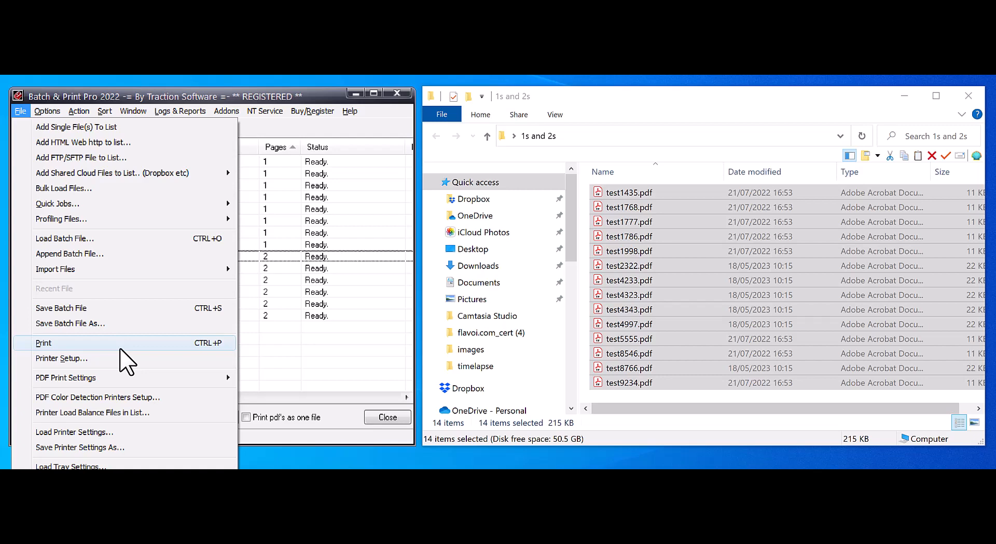
{"action": "left_click", "coordinate": [61, 358]}
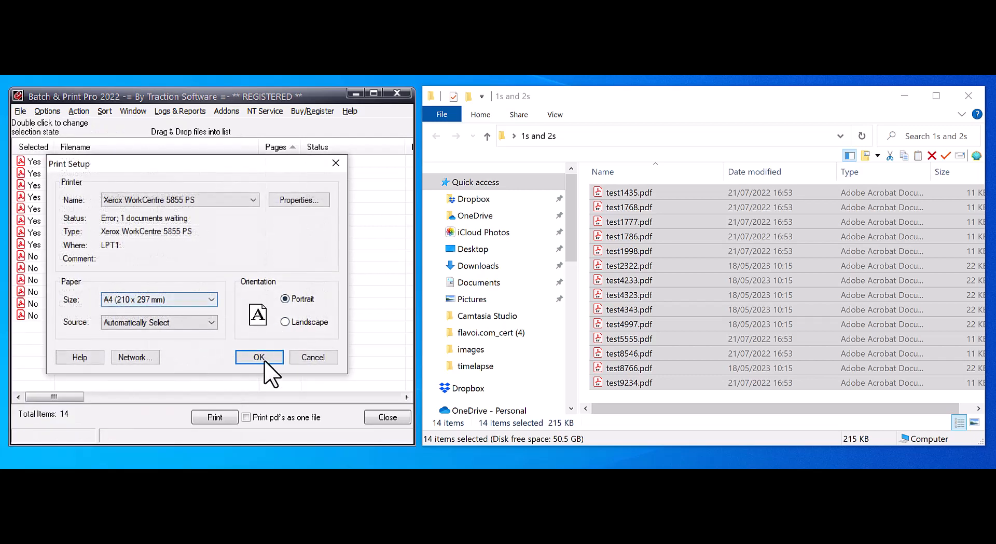
{"action": "left_click", "coordinate": [260, 357]}
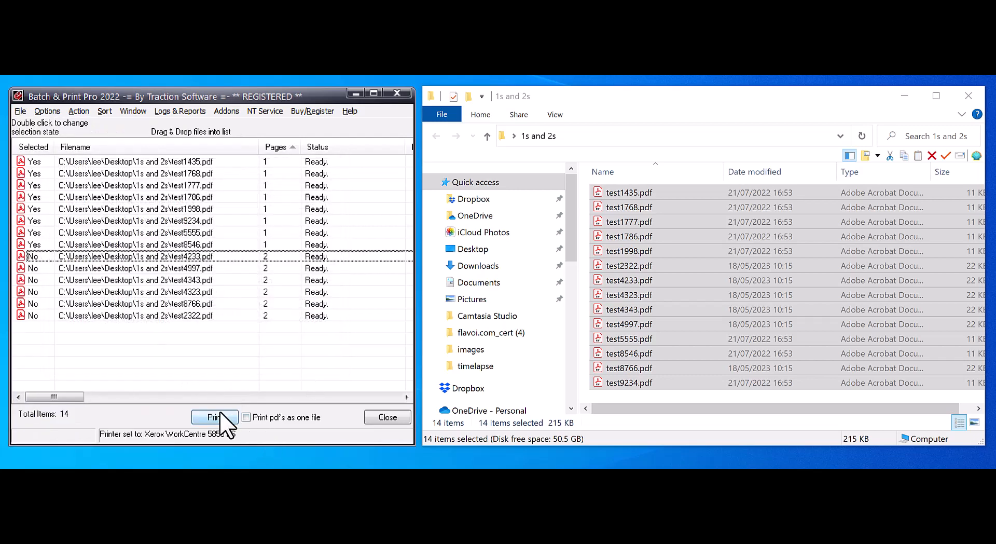
{"action": "left_click", "coordinate": [215, 417]}
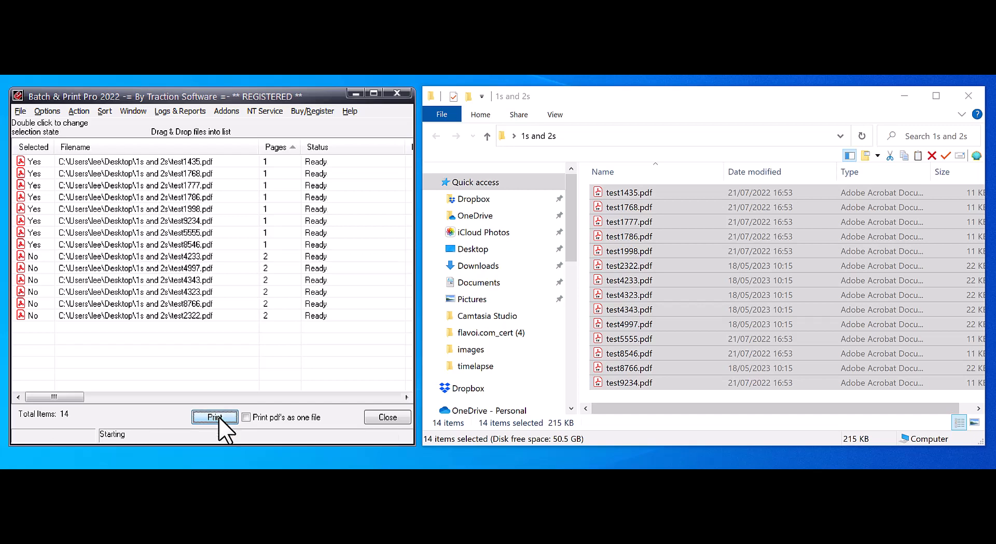
{"action": "left_click", "coordinate": [214, 416]}
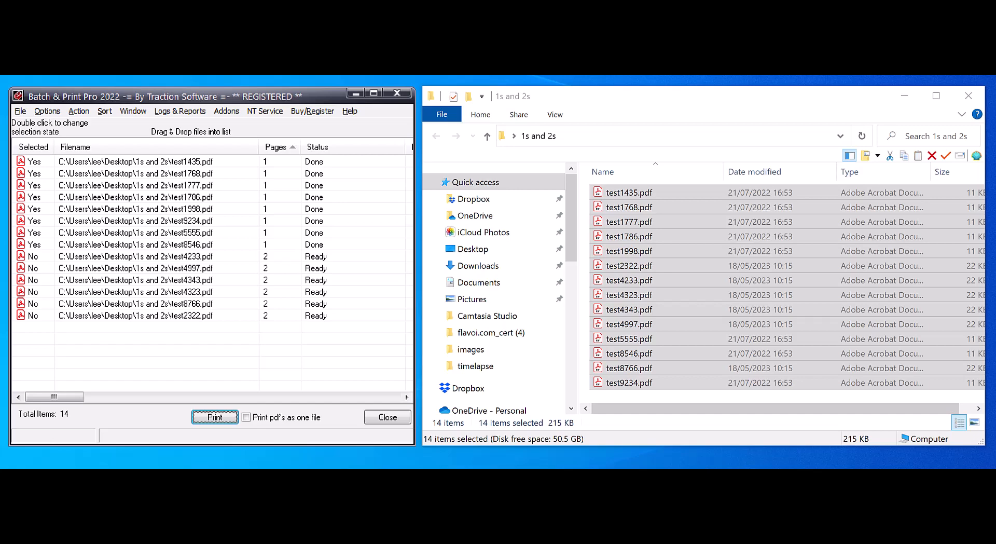
Step: Cancel all documents waiting in the Xerox WorkCentre 5855 PS printer queue
{"action": "left_click", "coordinate": [214, 417]}
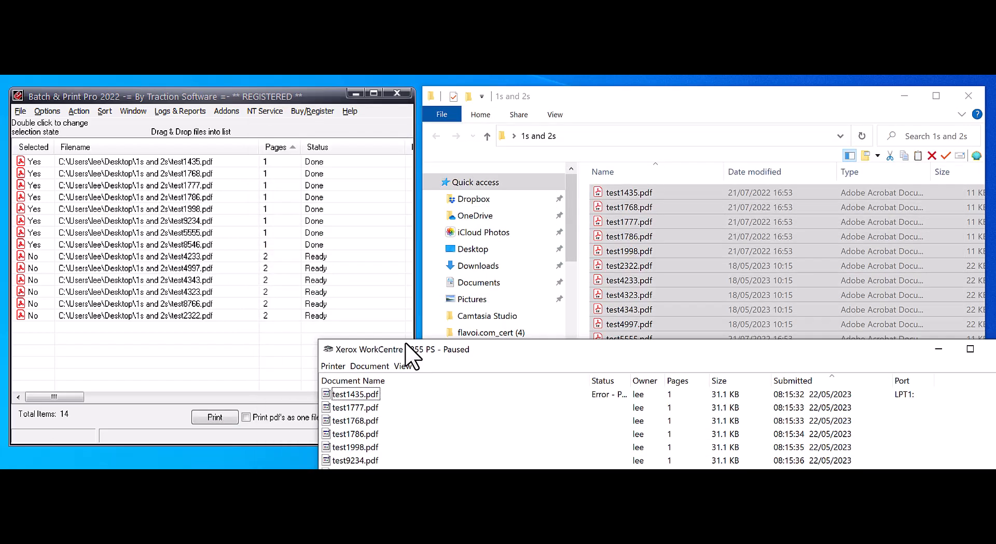
{"action": "left_click", "coordinate": [339, 370]}
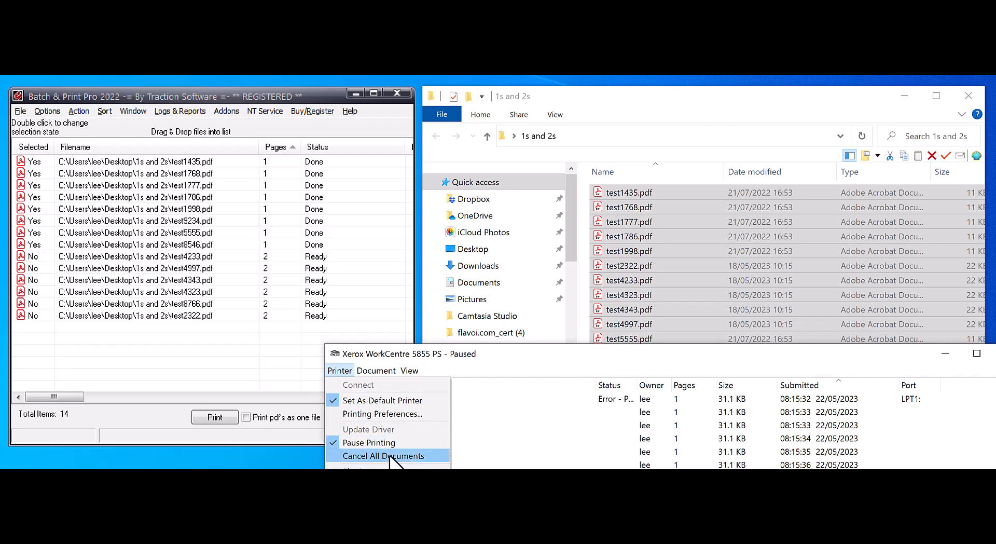
{"action": "left_click", "coordinate": [384, 455]}
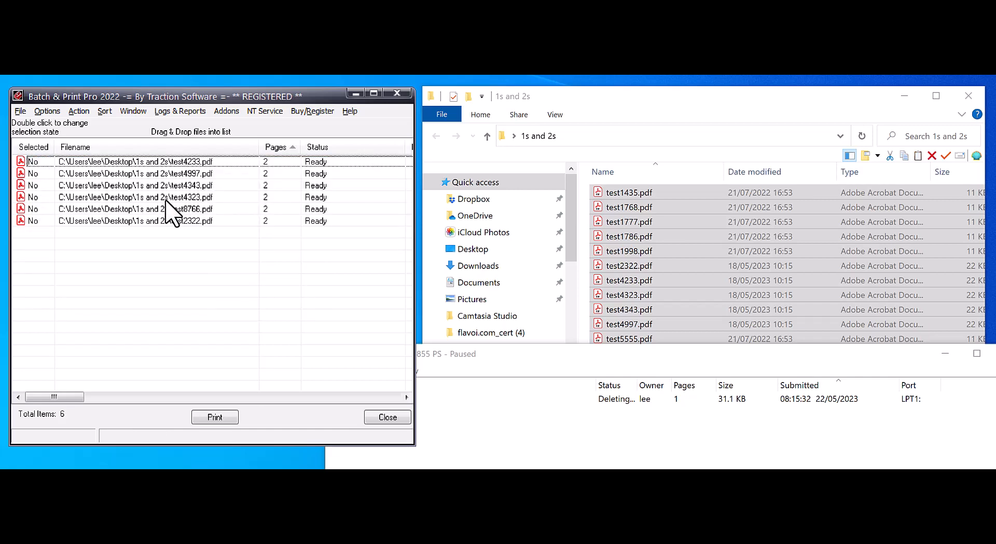
Step: Set all six remaining two-page files to 'Yes' via the Action menu
{"action": "left_click", "coordinate": [79, 111]}
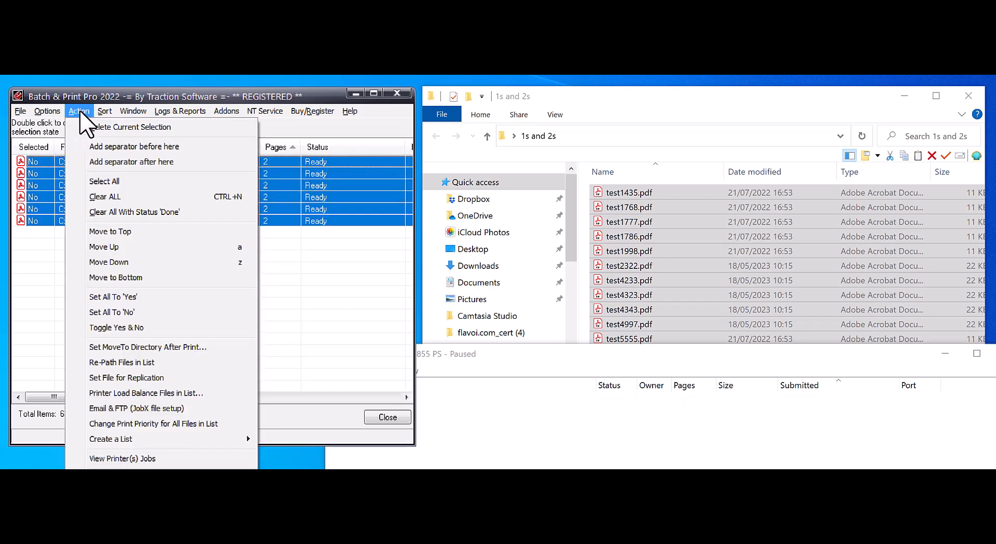
{"action": "left_click", "coordinate": [113, 297]}
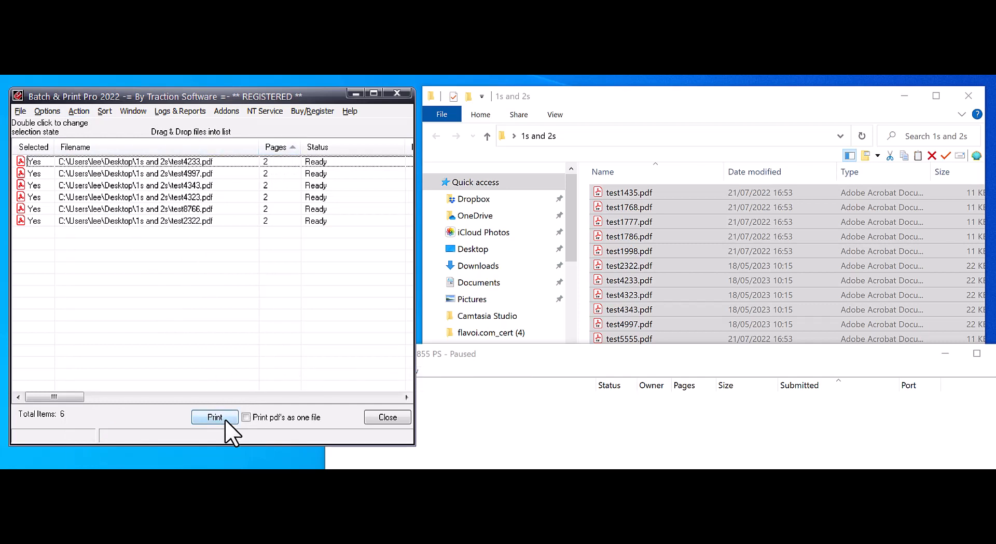
Step: Confirm the printer setup and send the two-page files to the printer
{"action": "left_click", "coordinate": [20, 111]}
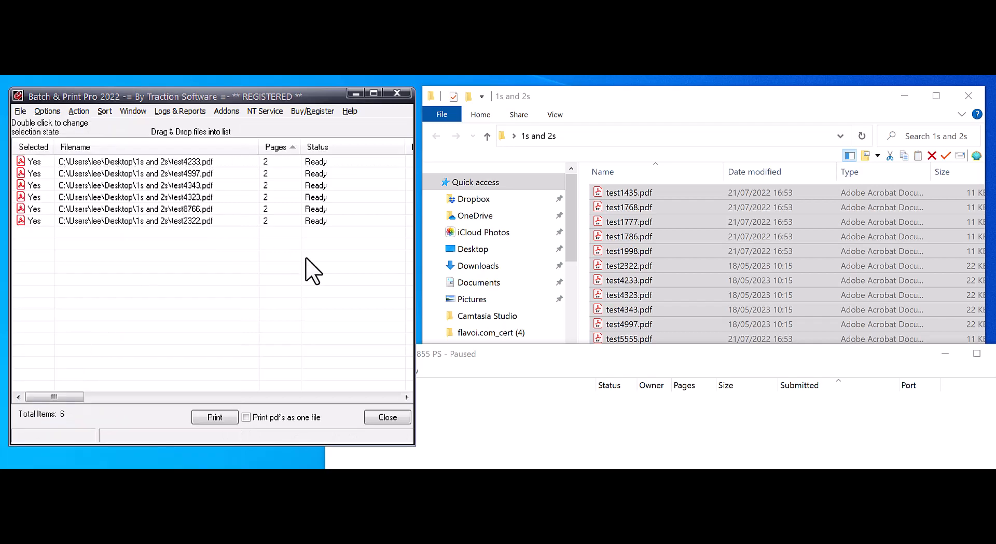
{"action": "left_click", "coordinate": [214, 416]}
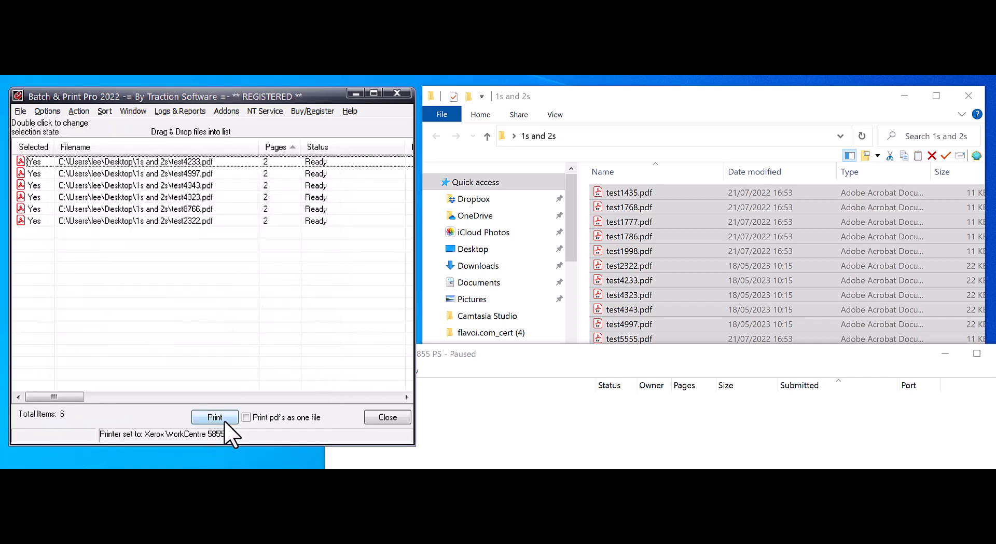
{"action": "left_click", "coordinate": [213, 417]}
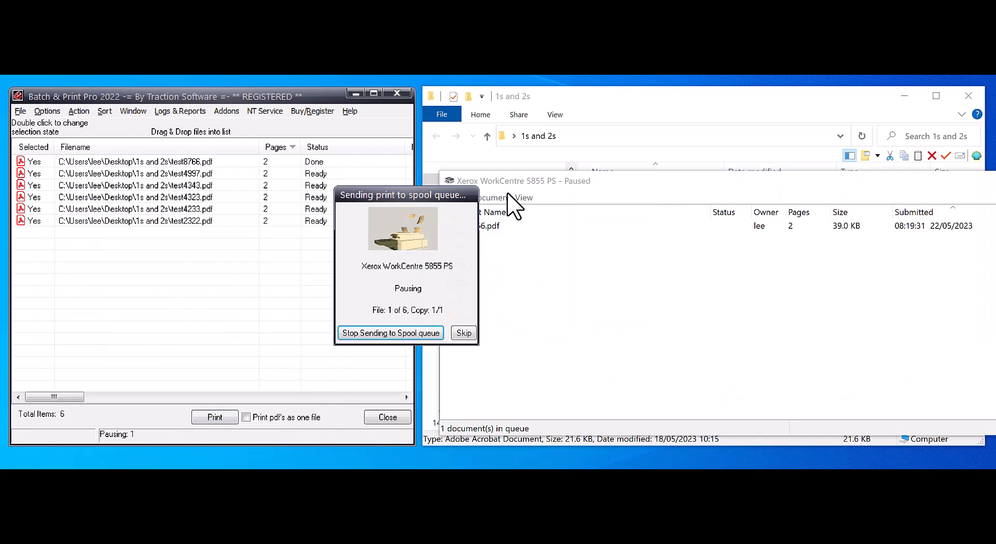